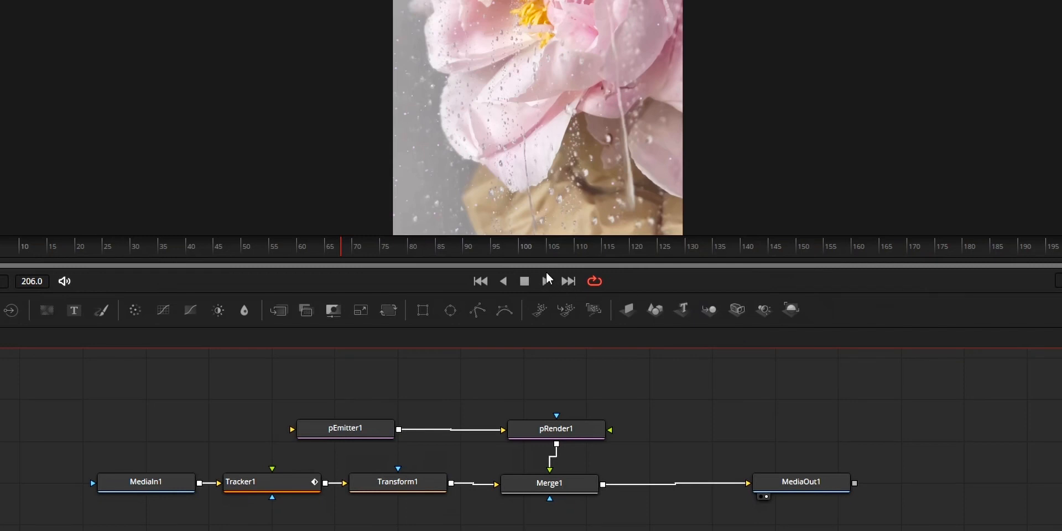
# Start playback of the particle composition over the pink flower clip
pyautogui.click(523, 280)
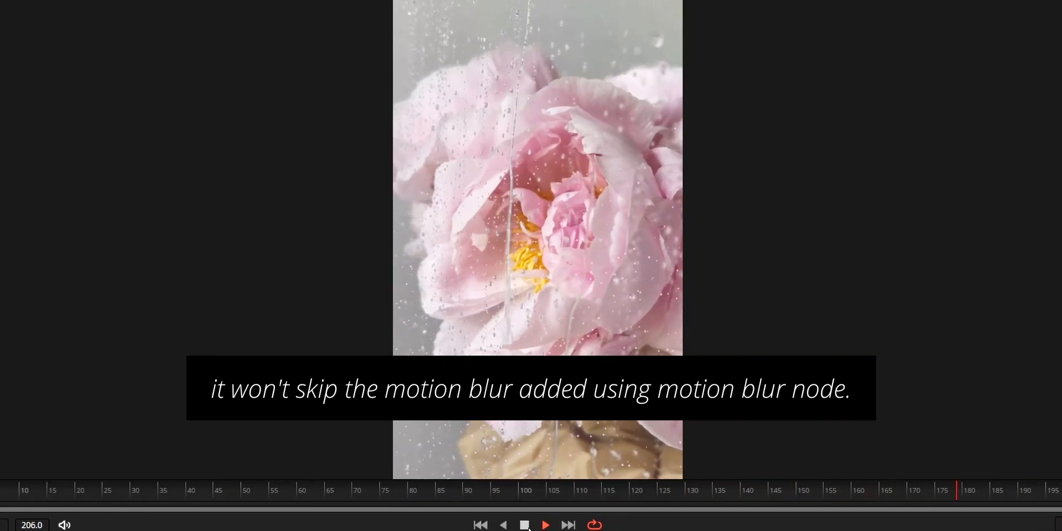
# Check the playback options and replay, stop and restart the composition to judge speed
pyautogui.rightClick(351, 440)
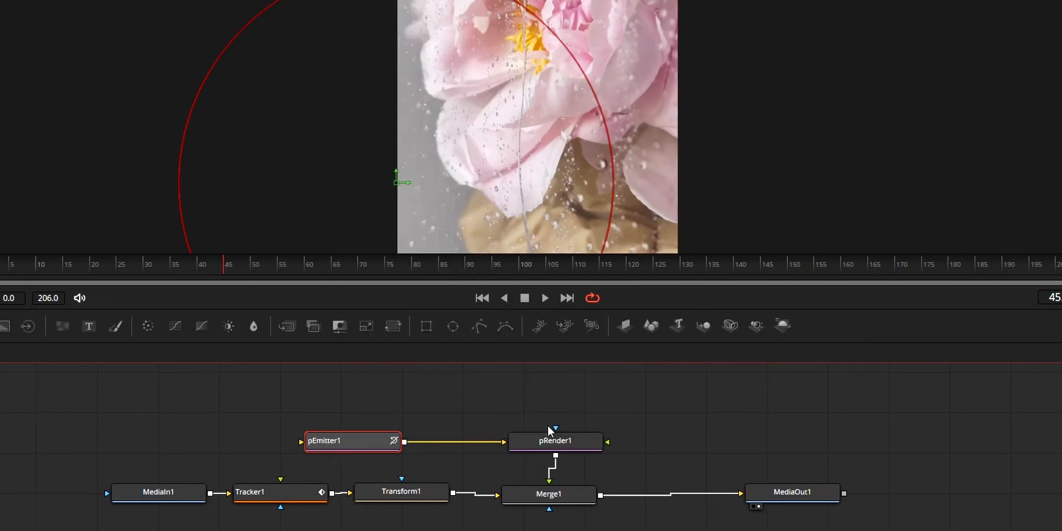
pyautogui.rightClick(556, 440)
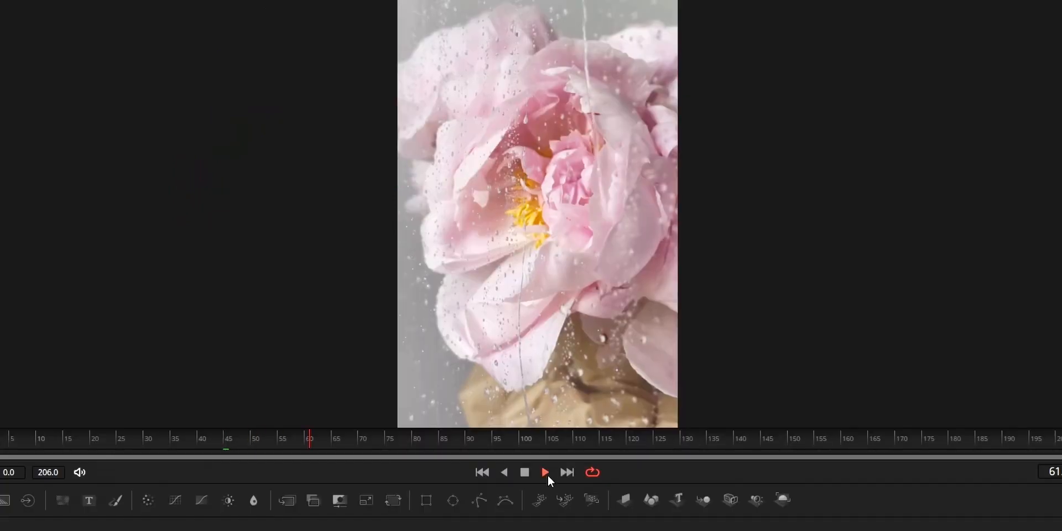
pyautogui.click(544, 472)
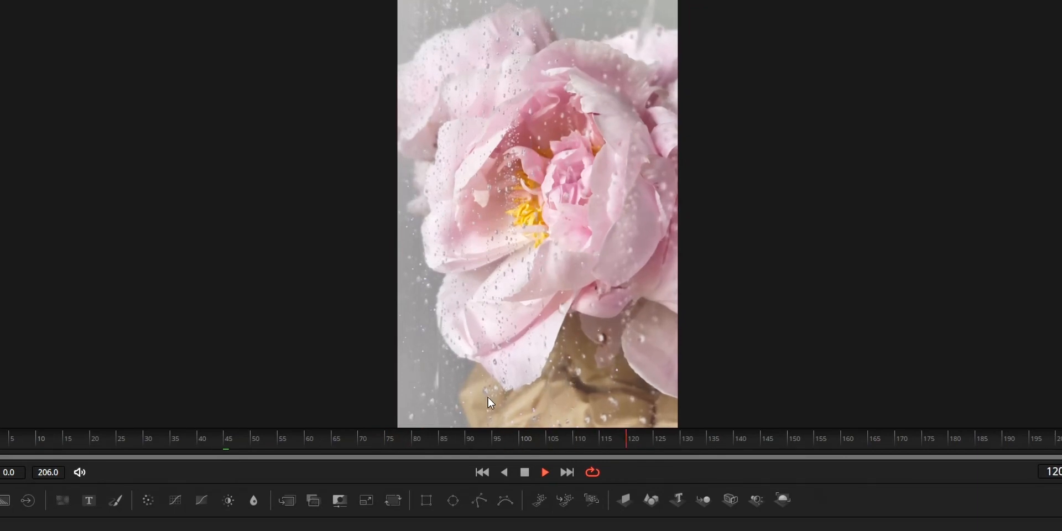
pyautogui.click(523, 472)
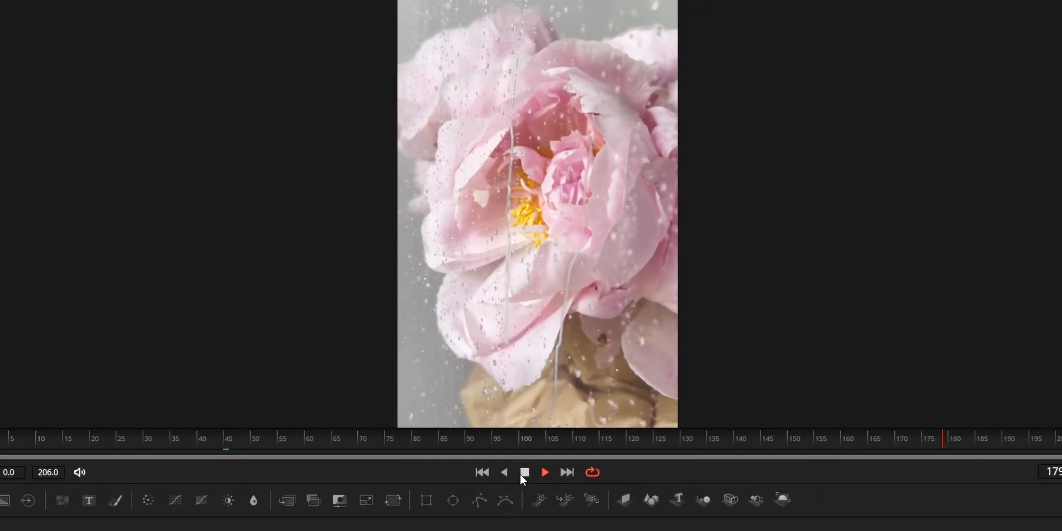
pyautogui.click(544, 472)
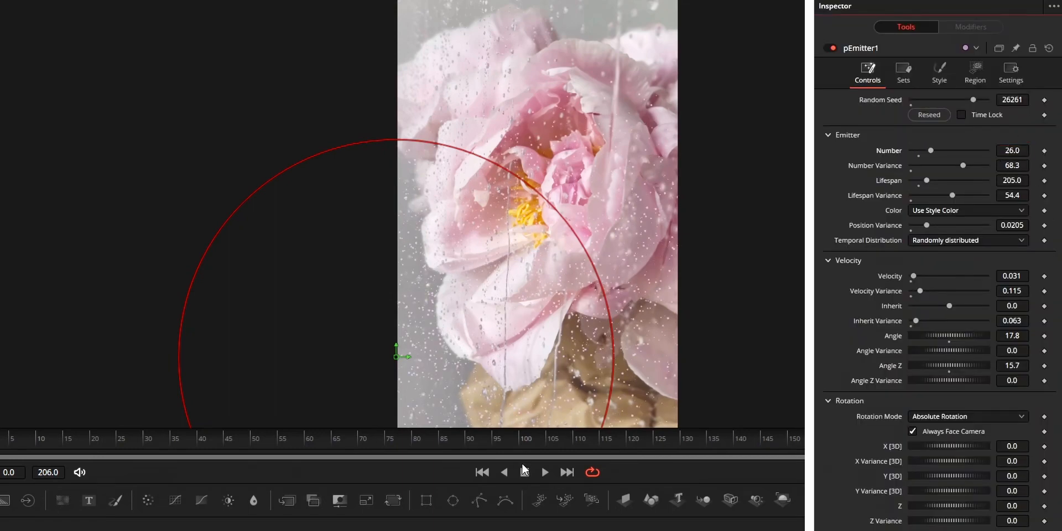
pyautogui.click(544, 472)
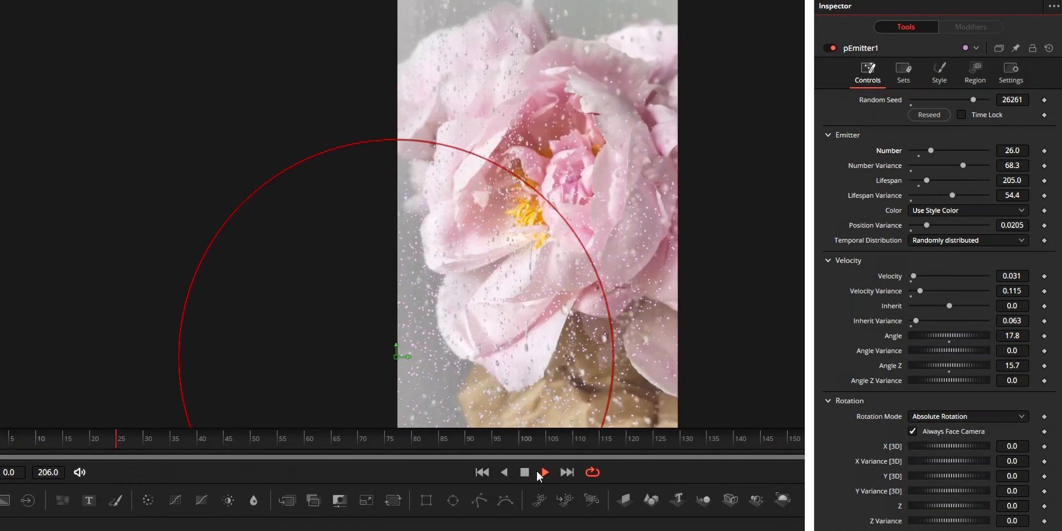
pyautogui.rightClick(352, 440)
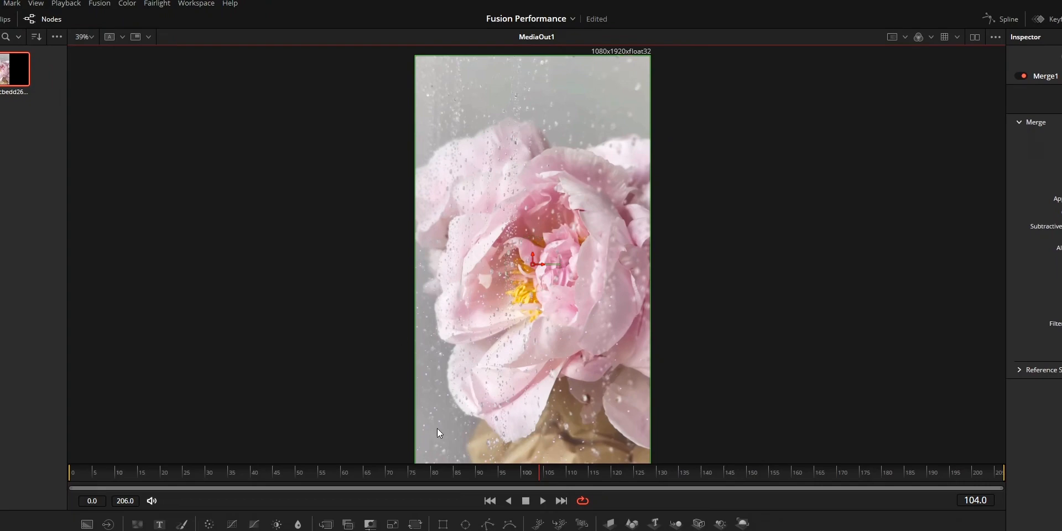
pyautogui.moveTo(526, 411)
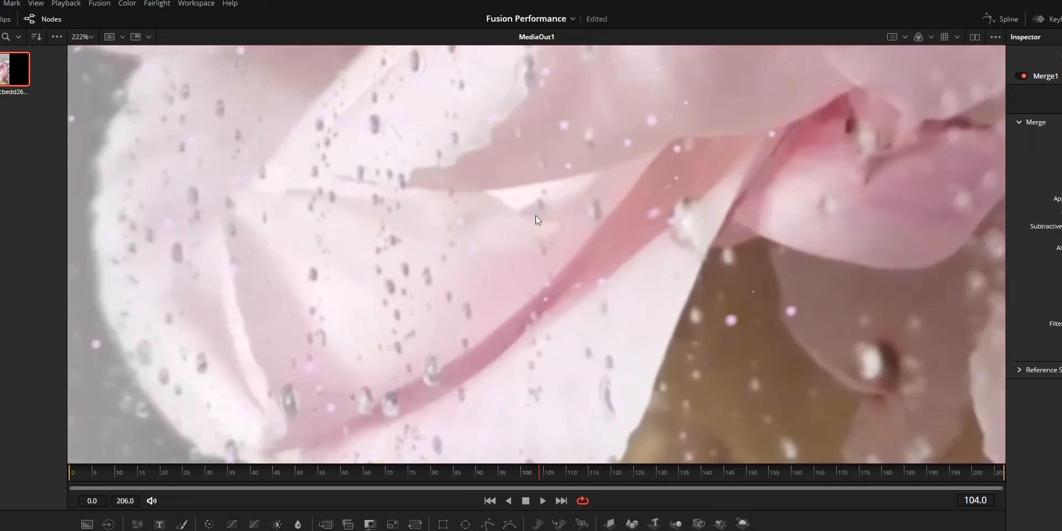
pyautogui.moveTo(588, 307)
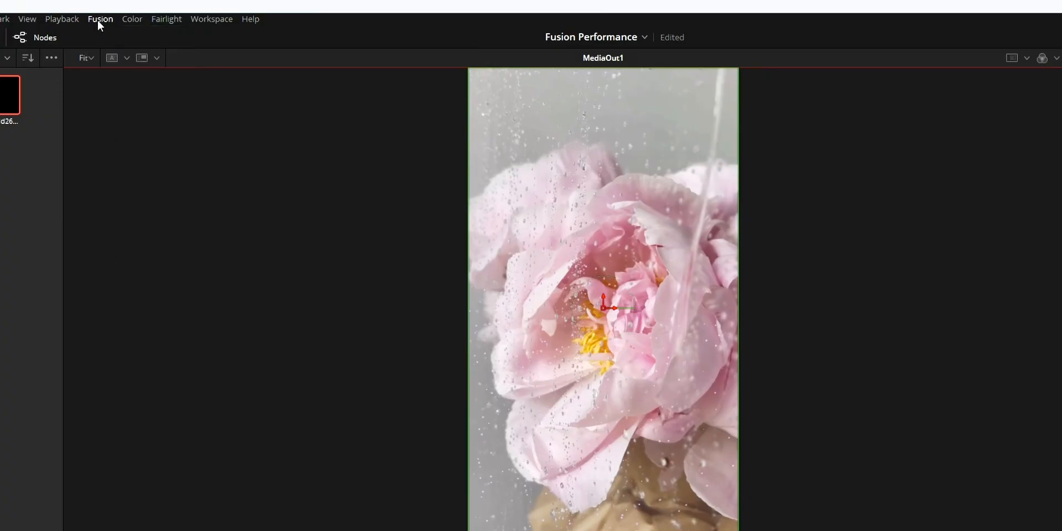
# In Fusion Settings > General, nudge the standard proxy ratio and leave it at 30:1
pyautogui.click(100, 19)
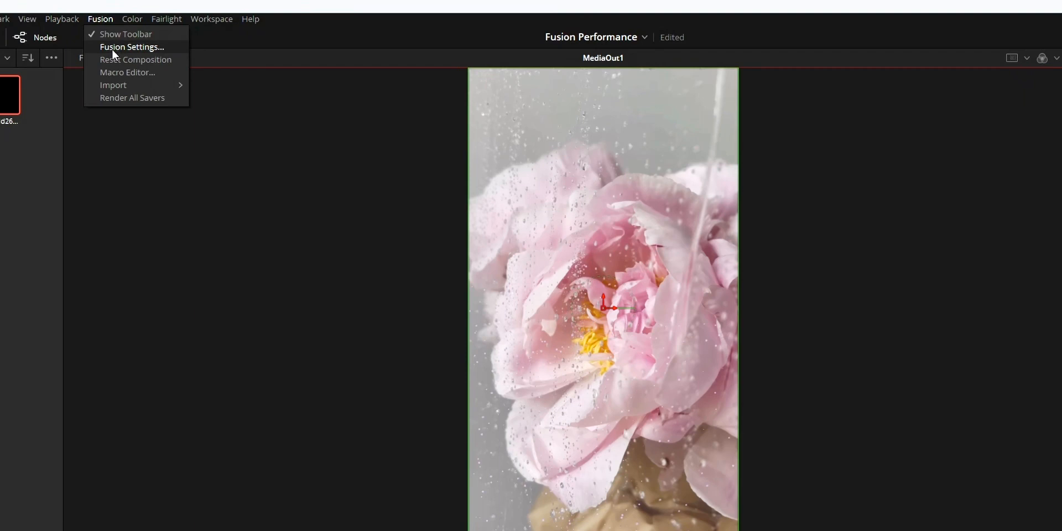
pyautogui.click(132, 46)
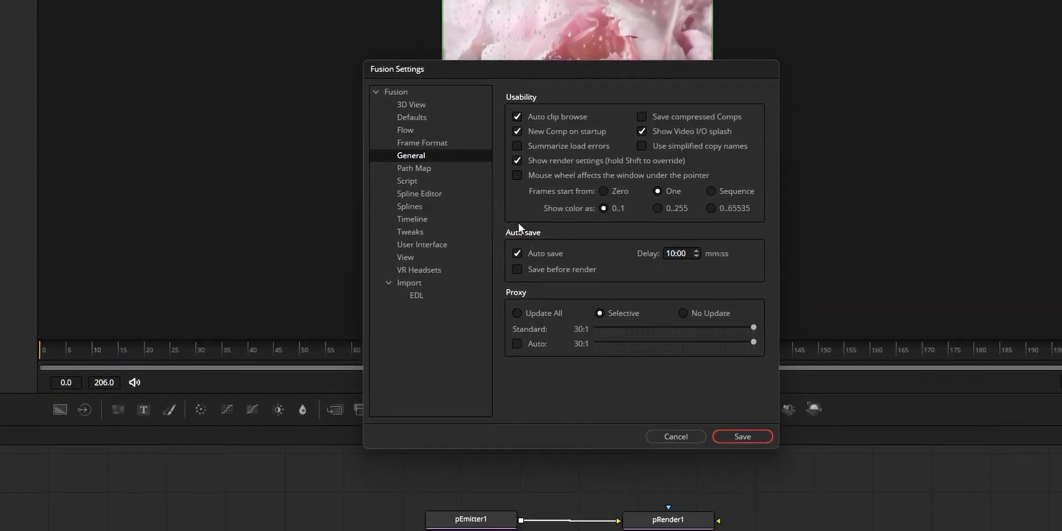
pyautogui.moveTo(596, 339)
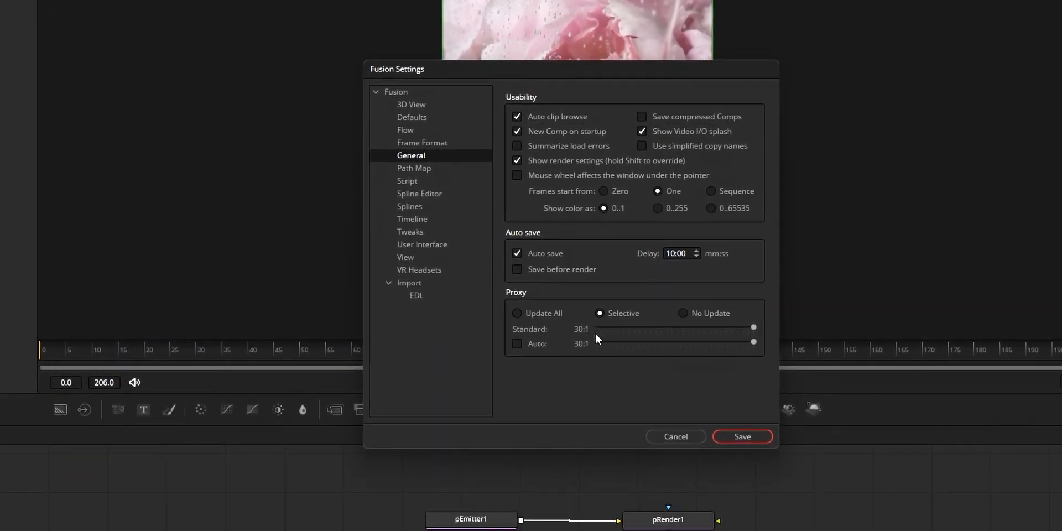
pyautogui.moveTo(753, 328); pyautogui.dragTo(748, 329)
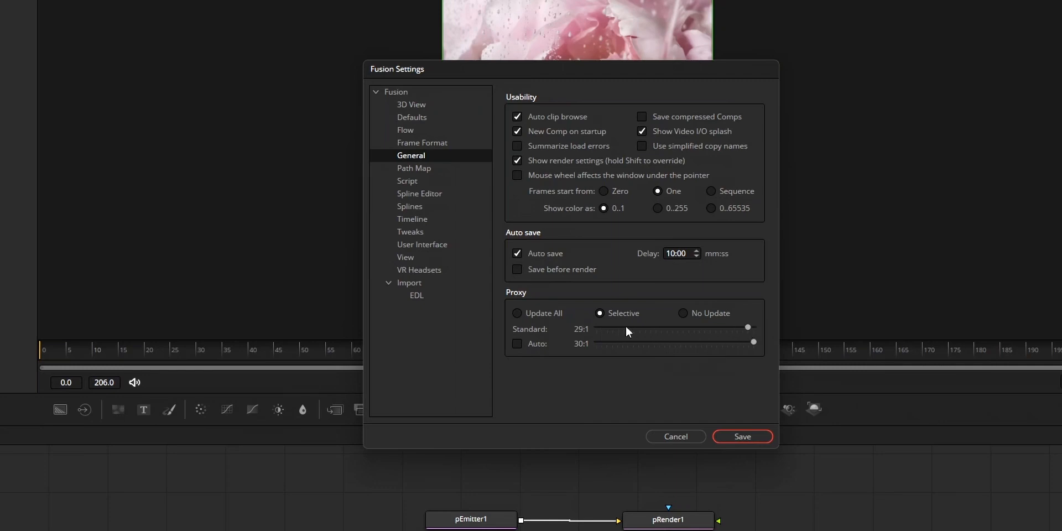
pyautogui.moveTo(747, 328); pyautogui.dragTo(753, 327)
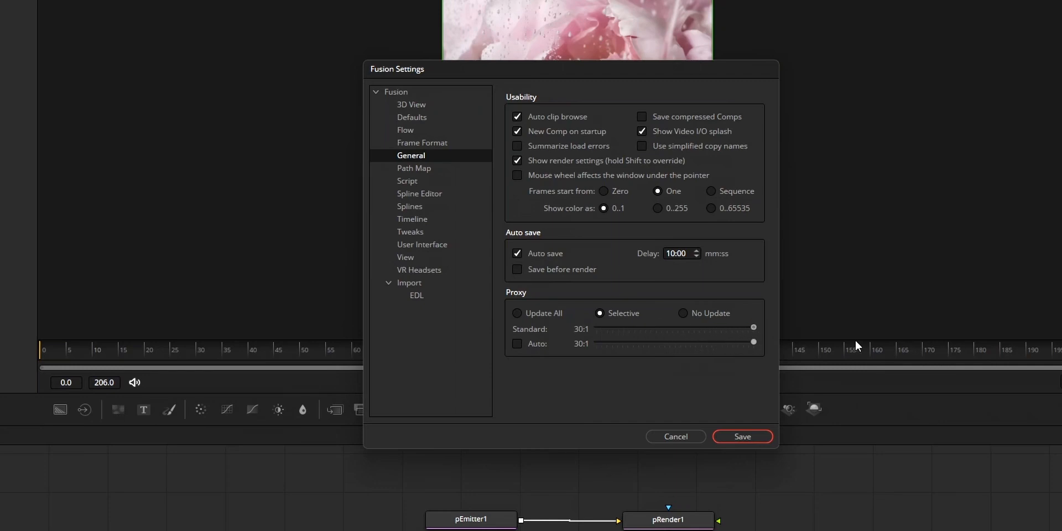
pyautogui.moveTo(583, 338)
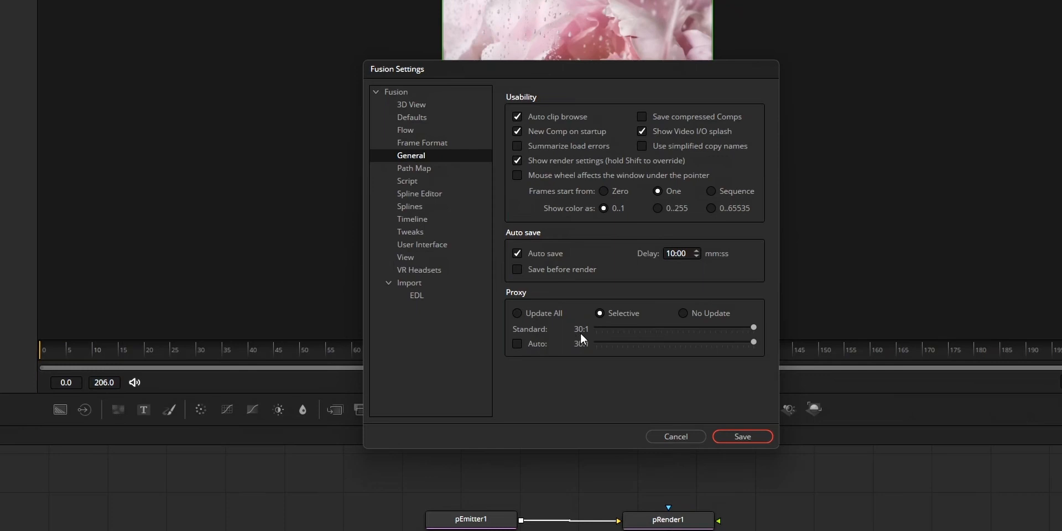
# Close the settings and toggle Motion Blur in the playback options
pyautogui.click(741, 435)
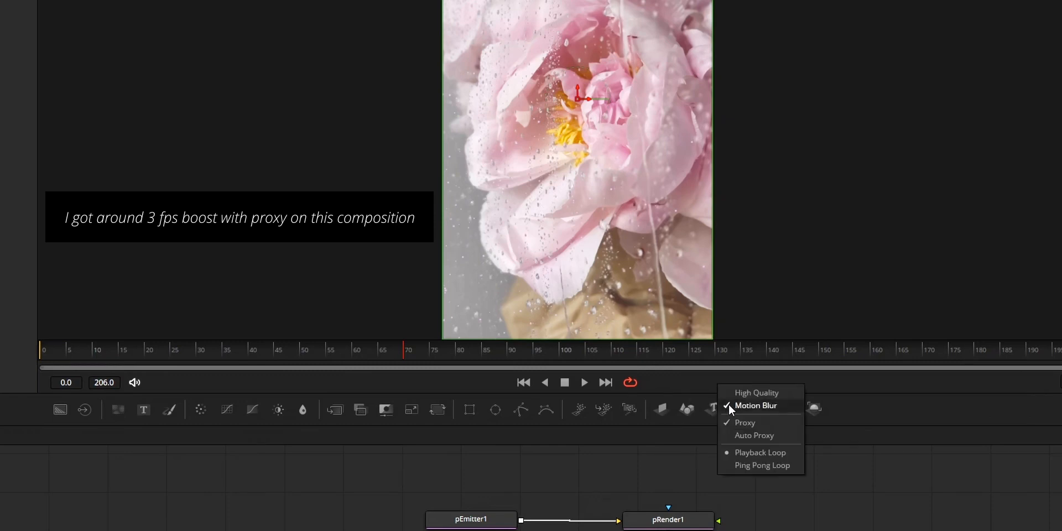
pyautogui.click(583, 381)
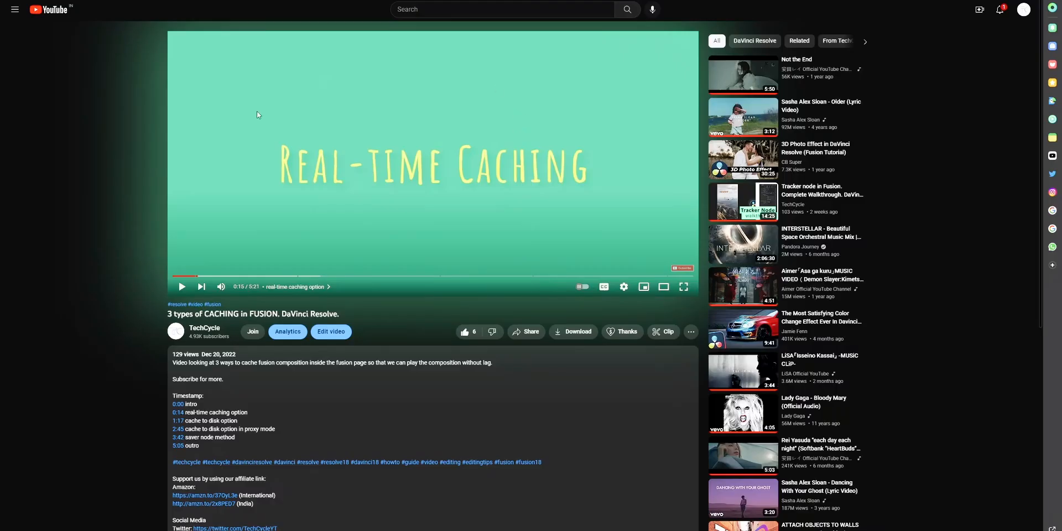
# Scroll the description of the '3 types of CACHING in FUSION' tutorial
pyautogui.scroll(-3)
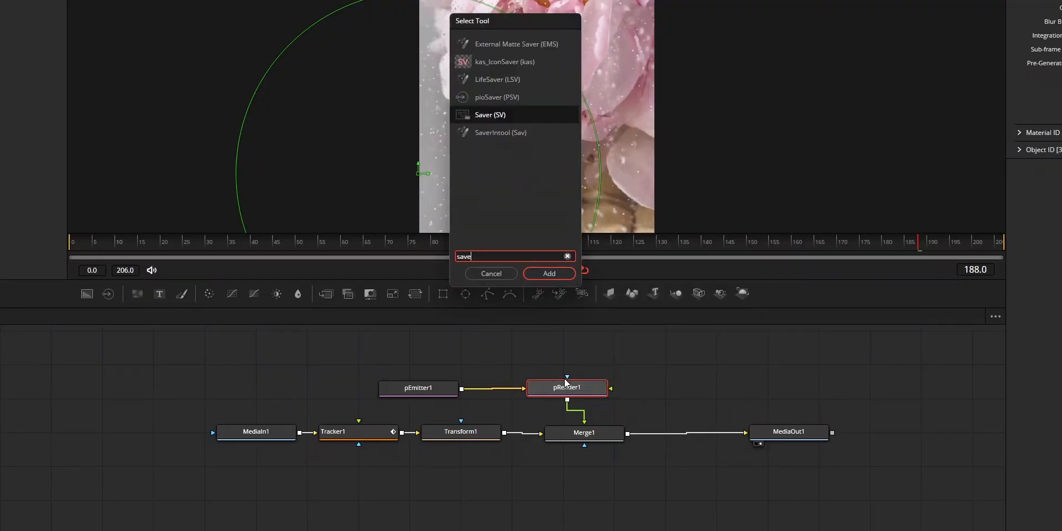
# Add a Saver node and drop Saver1 onto the link between pRender1 and Merge1
pyautogui.click(489, 114)
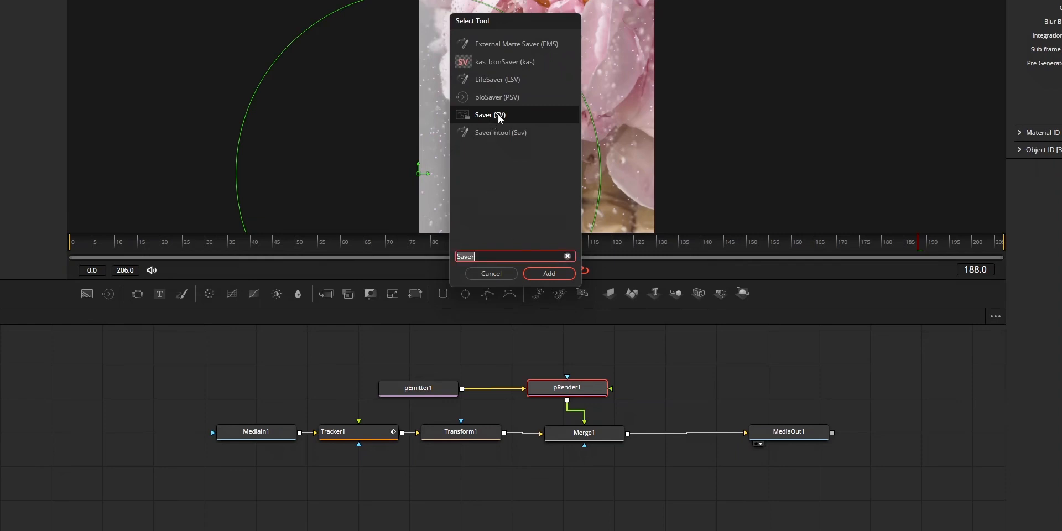
pyautogui.click(547, 273)
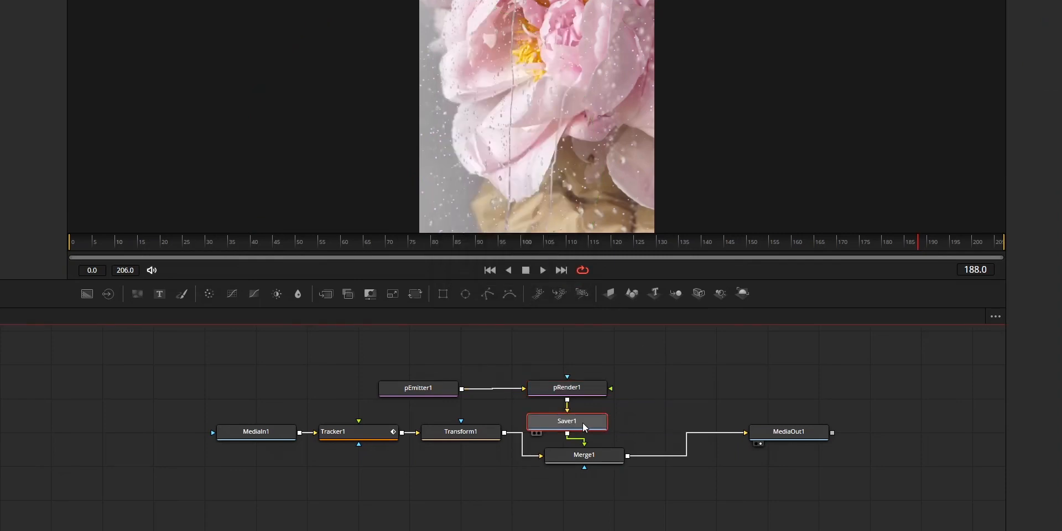
pyautogui.moveTo(566, 420); pyautogui.dragTo(593, 418)
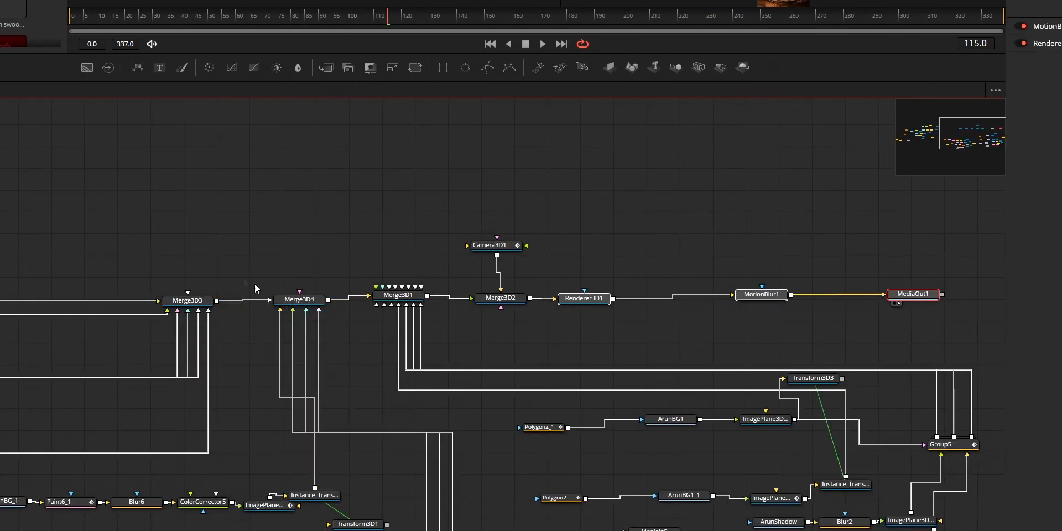
pyautogui.moveTo(364, 274)
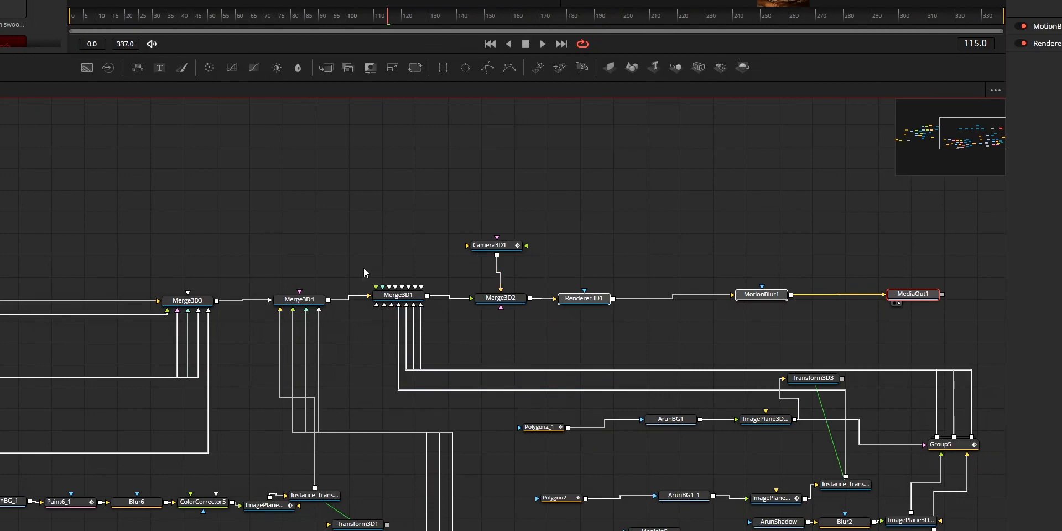